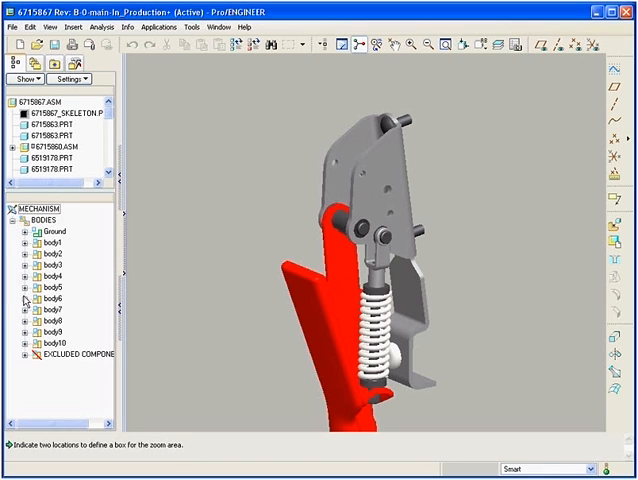
# Select the spring body in the mechanism tree to expose its actions
pyautogui.click(22, 302)
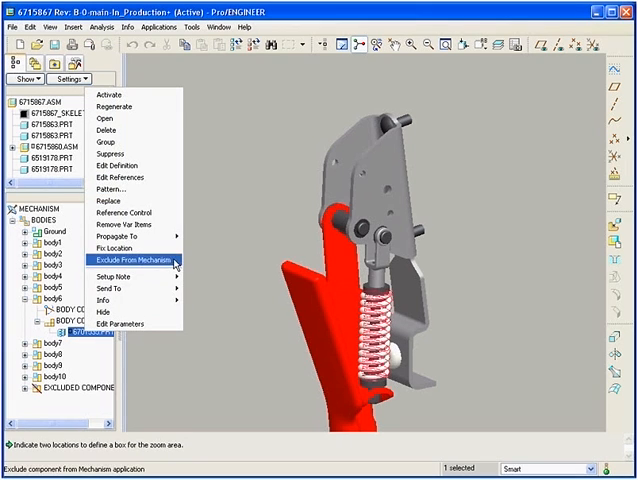
pyautogui.click(142, 260)
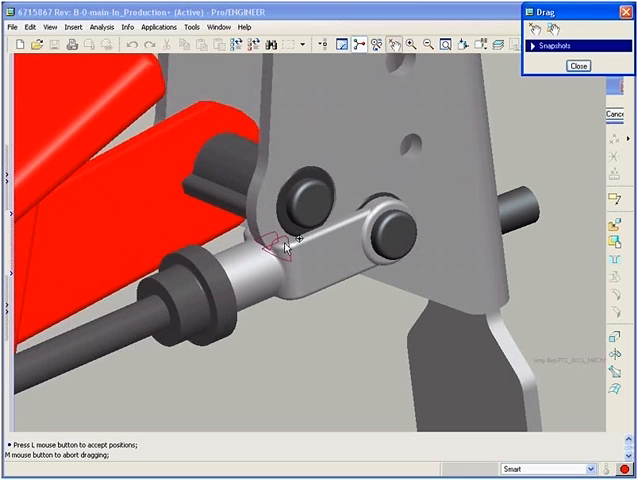
# Drag the linkage to a new position showing red interference, then close Drag and regenerate
pyautogui.moveTo(284, 244); pyautogui.dragTo(320, 300)
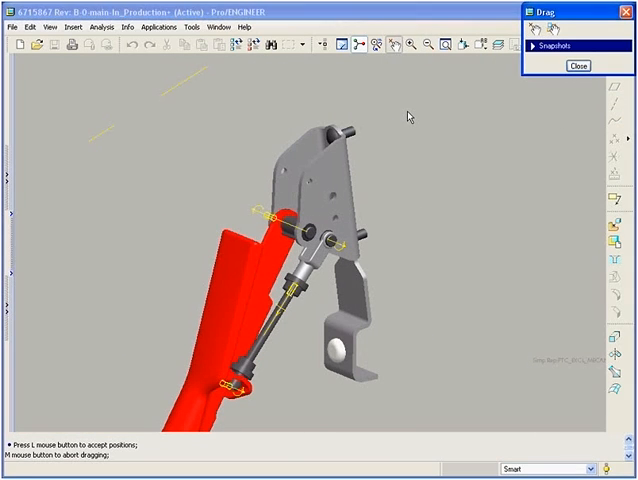
pyautogui.click(576, 64)
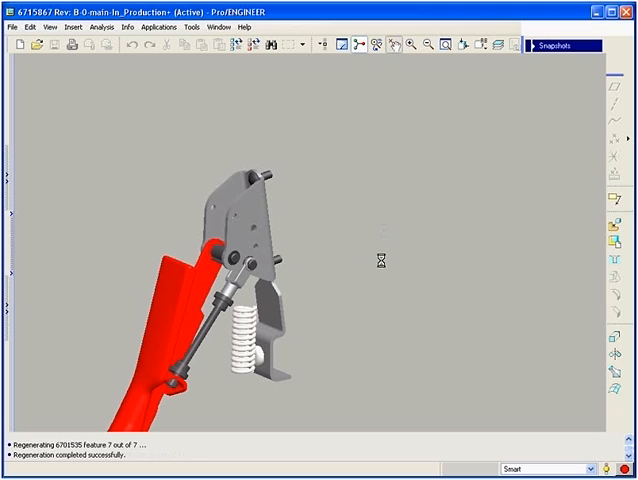